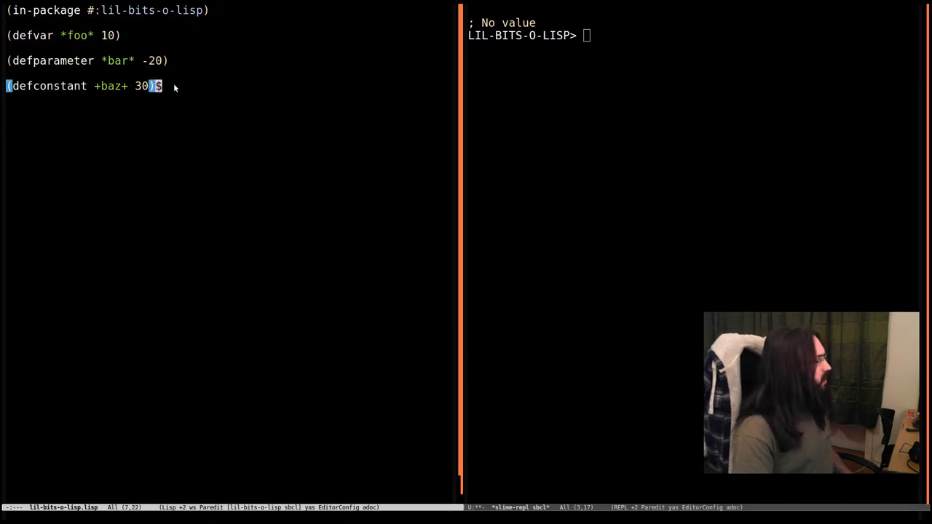
pyautogui.moveTo(145, 30)
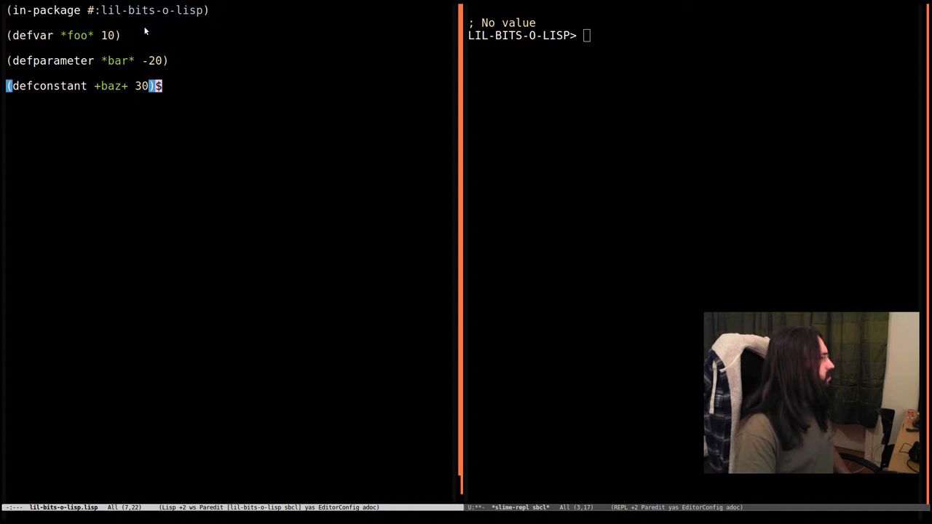
pyautogui.moveTo(119, 122)
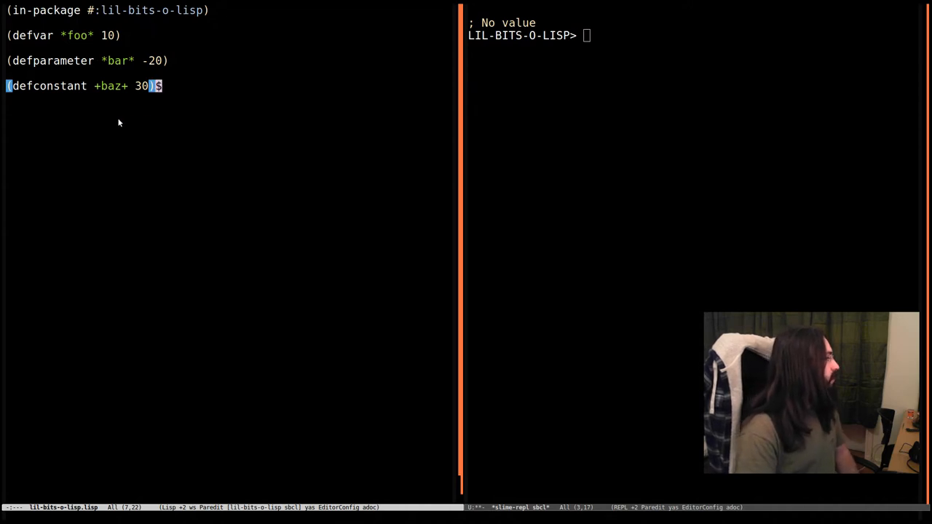
pyautogui.moveTo(106, 77)
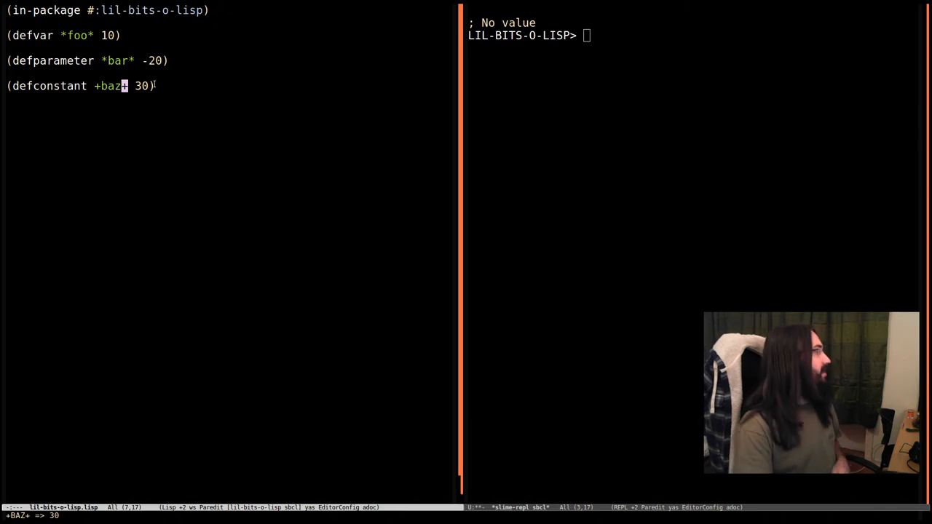
pyautogui.moveTo(426, 96)
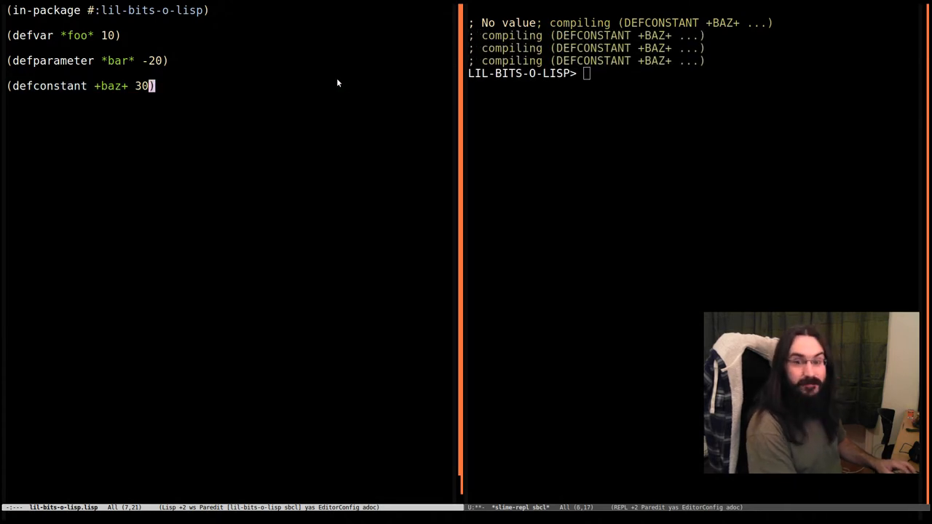
# - Change +baz+ from 30 to 20 and recompile, bringing up the constant-redefinition debugger
pyautogui.write('2')
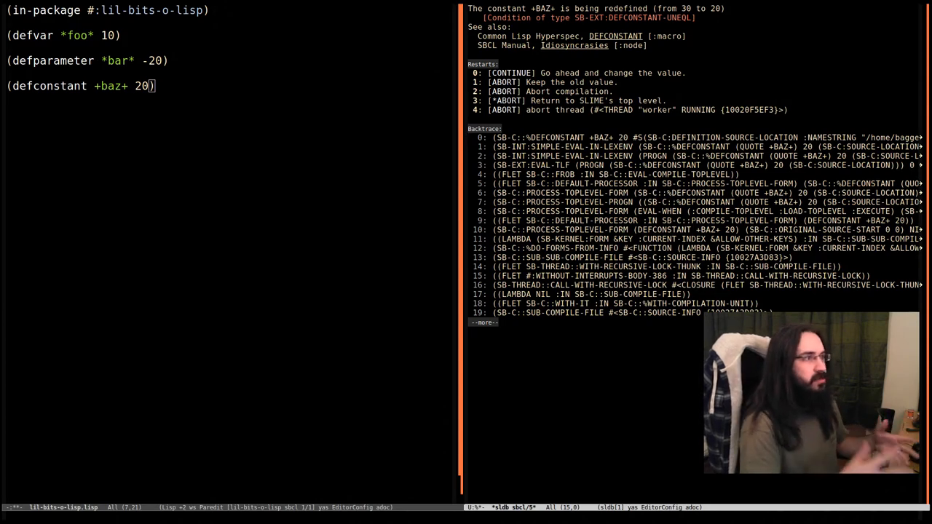
pyautogui.moveTo(448, 85)
pyautogui.write('3')
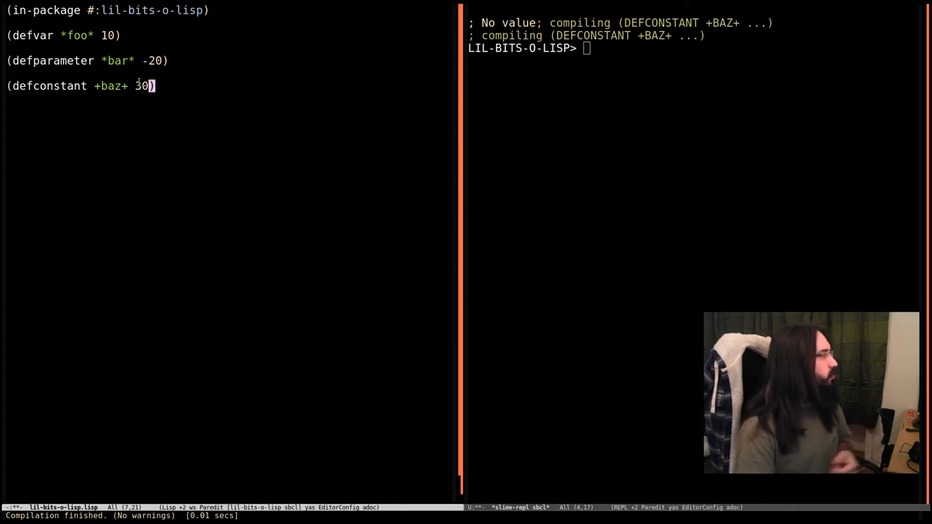
pyautogui.moveTo(153, 86)
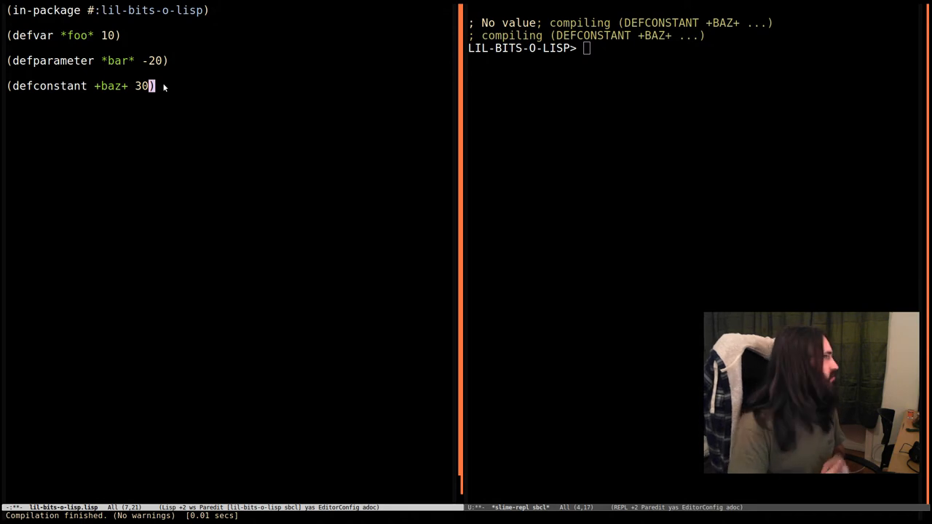
pyautogui.moveTo(130, 100)
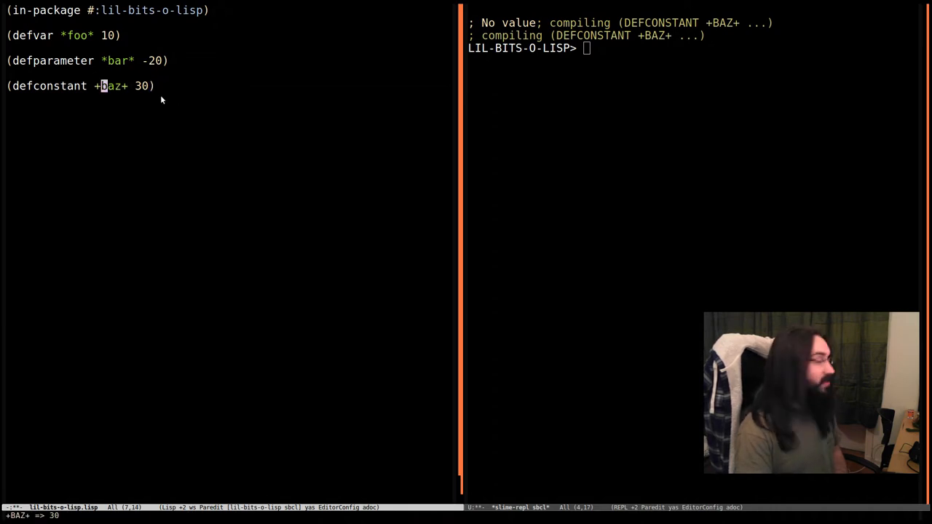
pyautogui.moveTo(94, 97)
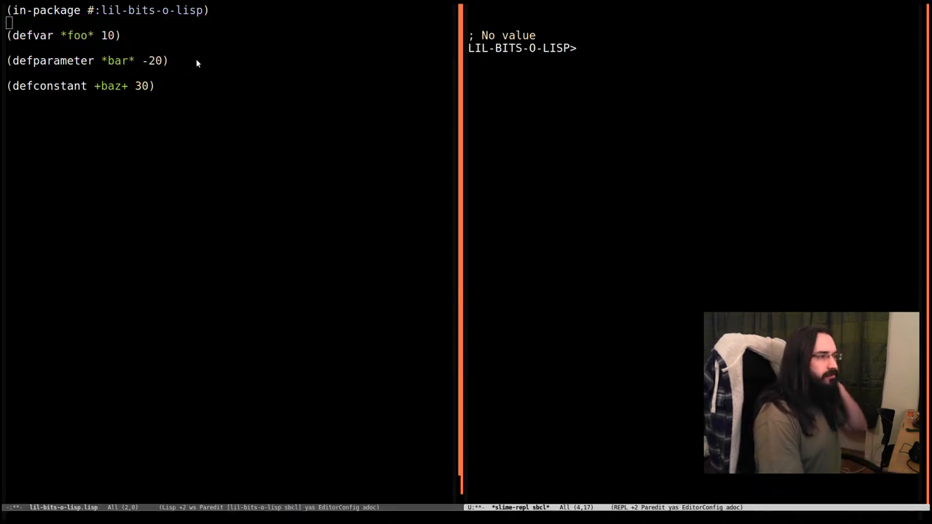
# - Query *foo* and *bar* in the REPL, then re-check *foo* after recompiling the edited values
pyautogui.write('*foo*')
pyautogui.write('*bar*')
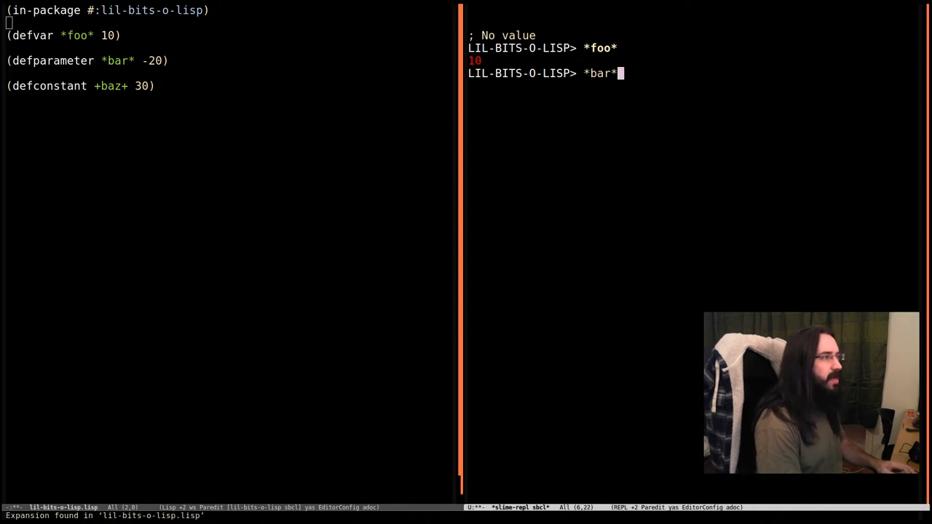
pyautogui.press('Return')
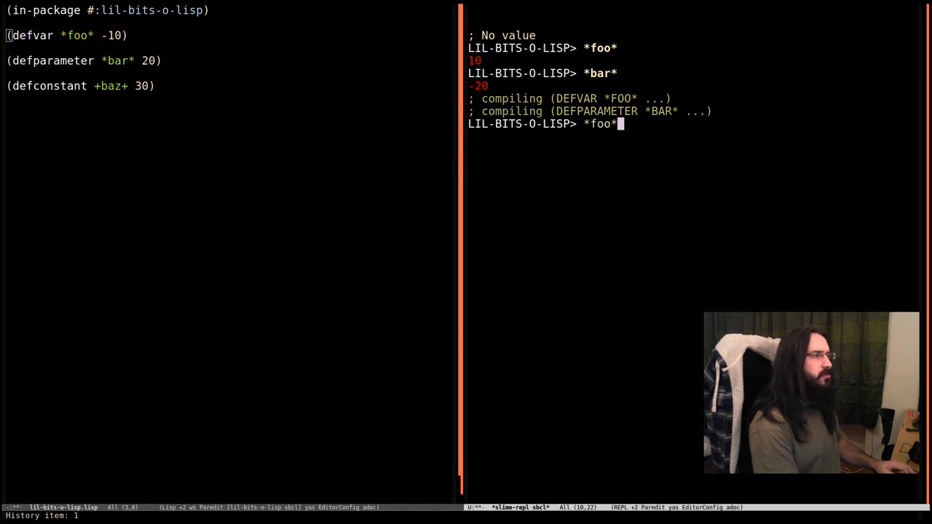
pyautogui.press('Return')
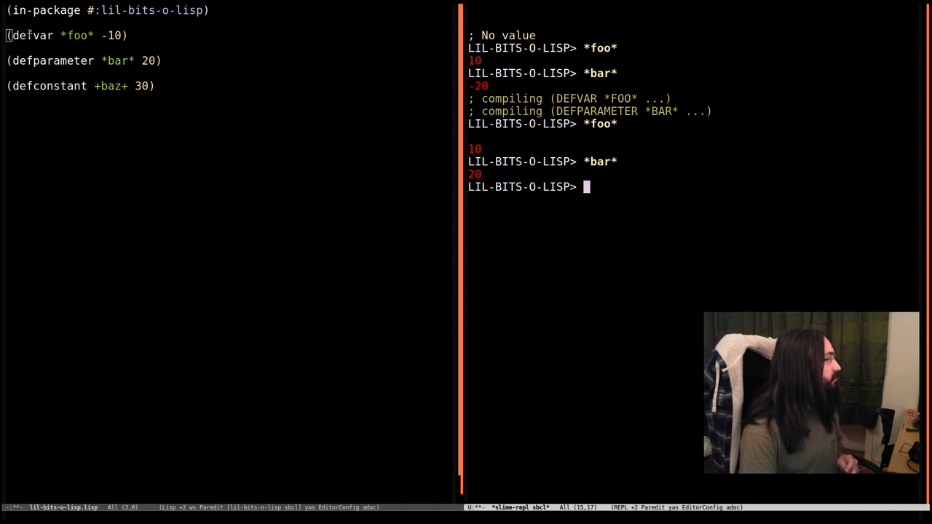
pyautogui.moveTo(185, 67)
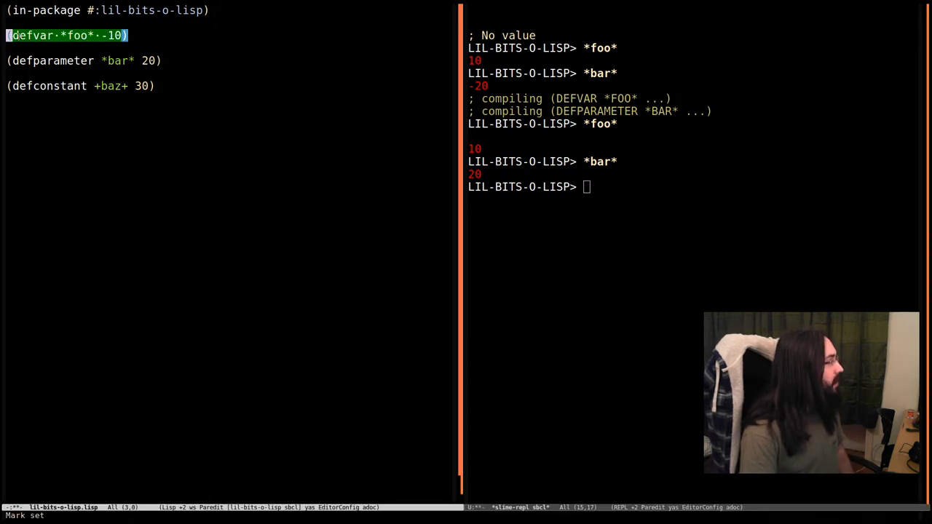
pyautogui.moveTo(99, 22)
pyautogui.write('1')
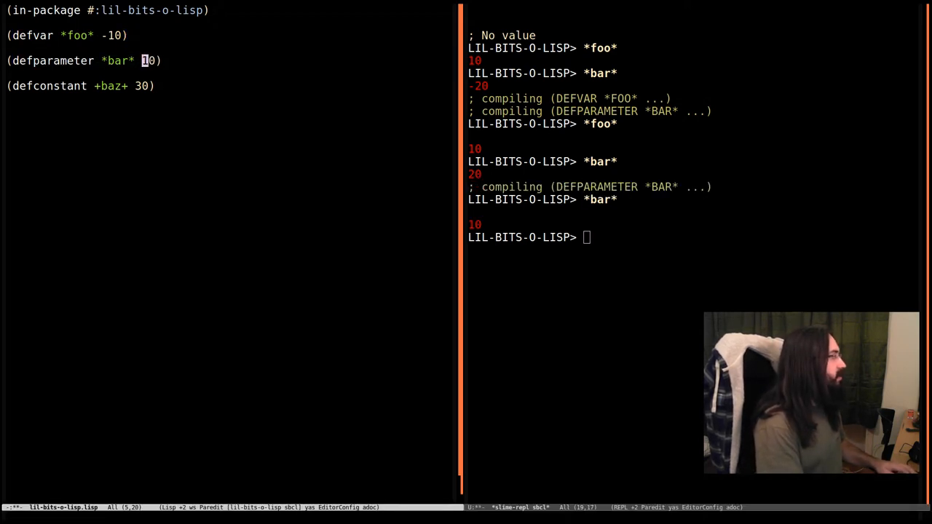
# - Restore defparameter *bar* to 20 and recompile, showing *bar* 20 and *foo* still 10
pyautogui.write('00')
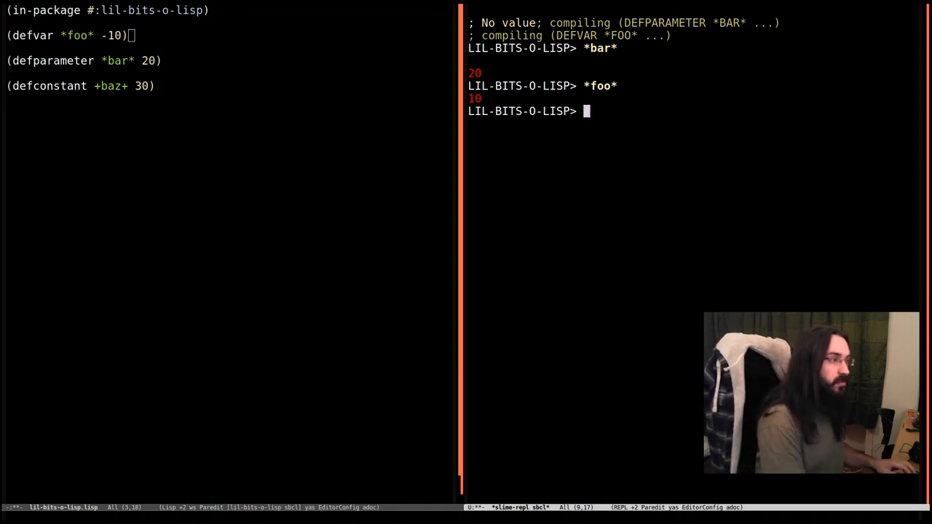
# - Run (setf *foo* -10) in the REPL, confirm -10, then set *foo* back to 10
pyautogui.write('(setf *f')
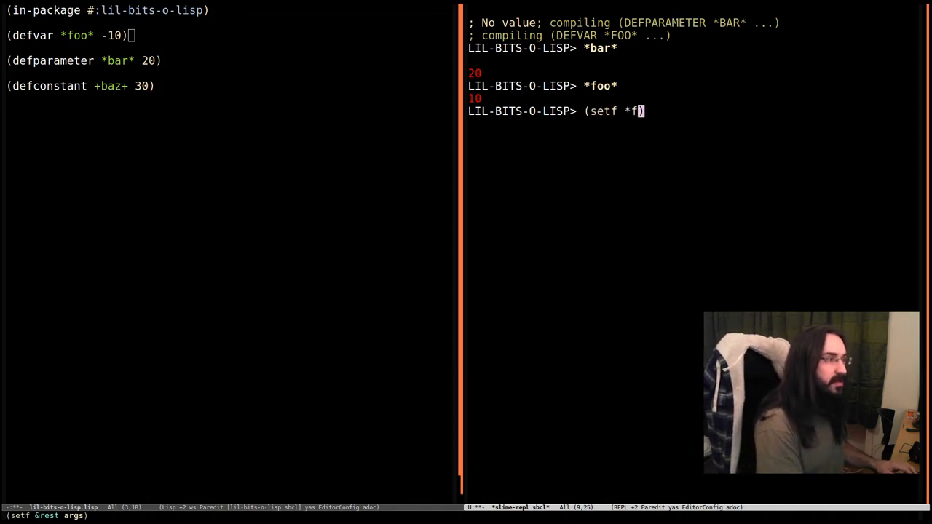
pyautogui.write('oo* -10')
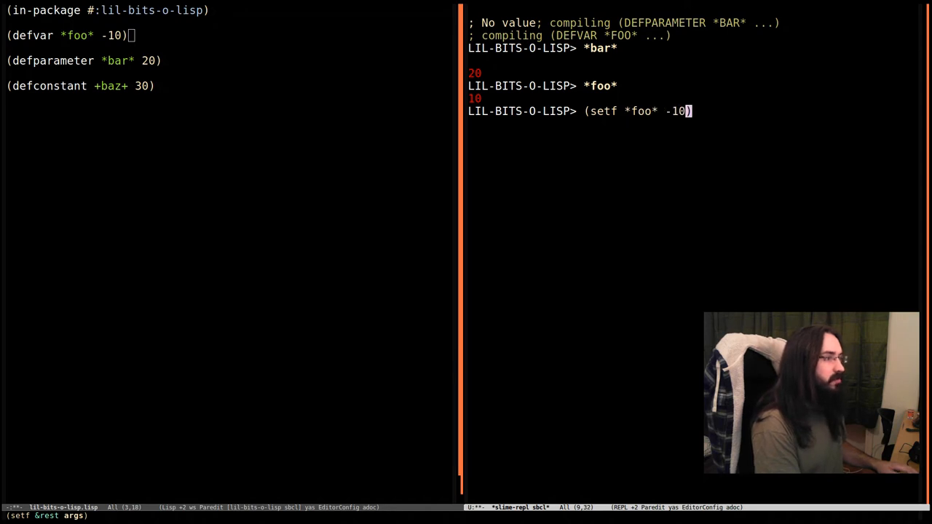
pyautogui.press('Return')
pyautogui.write('(setf *foo* 10)')
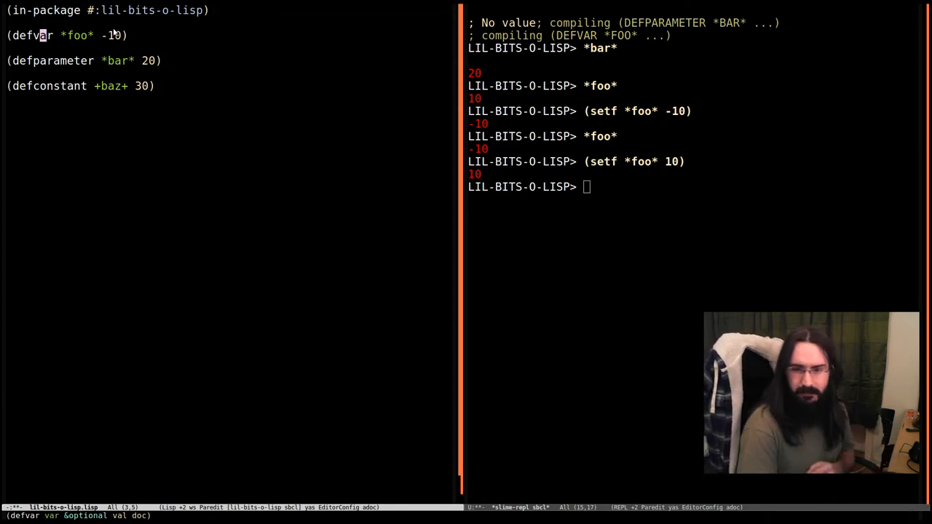
pyautogui.moveTo(196, 53)
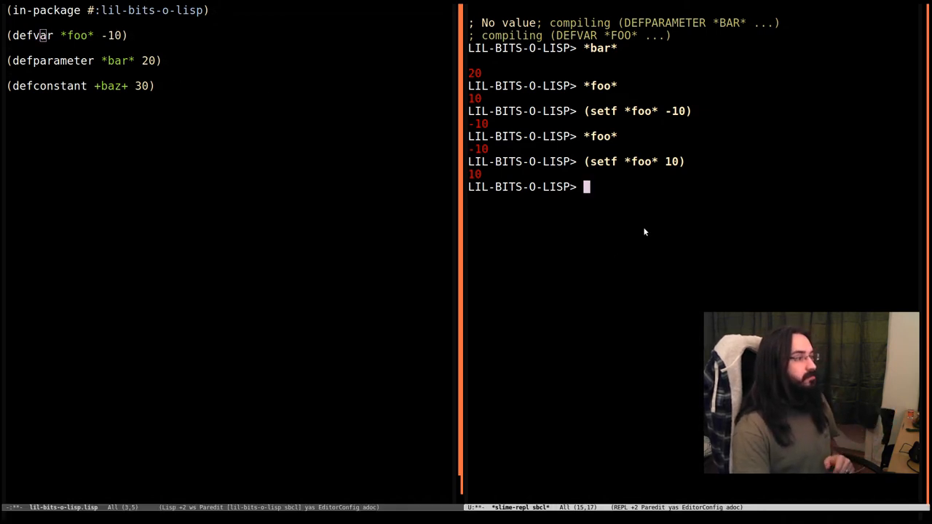
pyautogui.moveTo(615, 229)
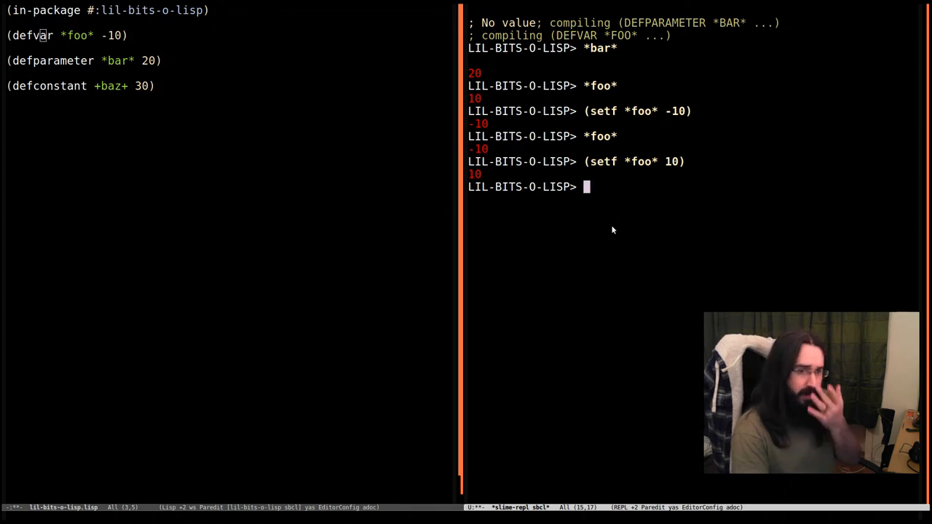
pyautogui.moveTo(607, 229)
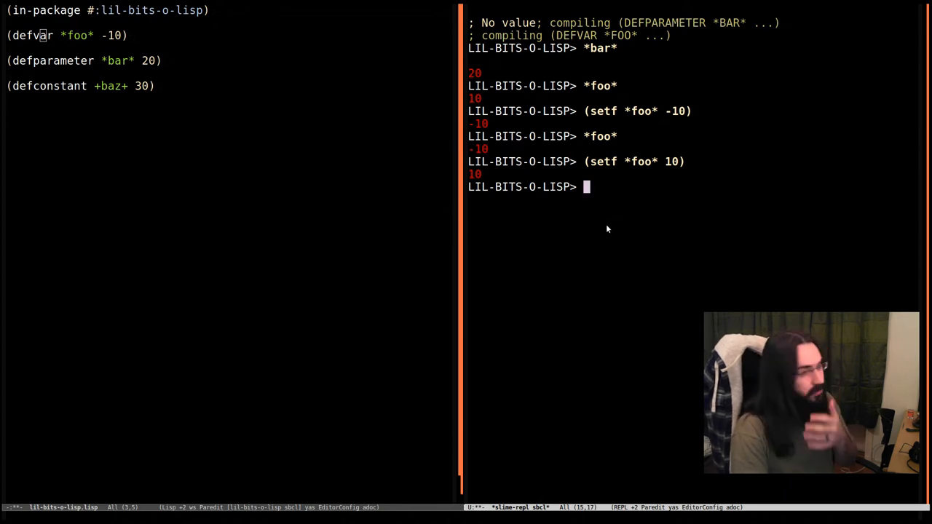
pyautogui.moveTo(592, 229)
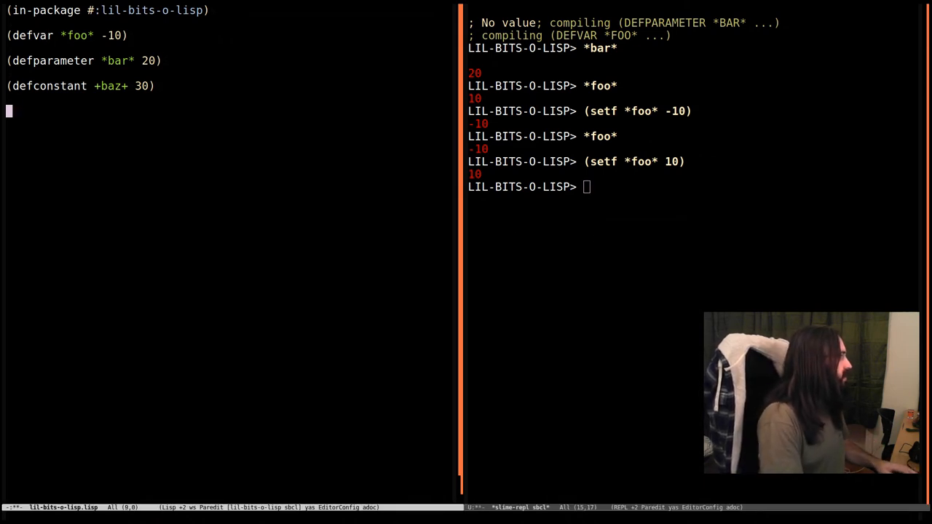
# - Write (defun test () (print *bar*)) in the Lisp file and clear the REPL
pyautogui.write('(defun test (')
pyautogui.click(228, 124)
pyautogui.write('(print ')
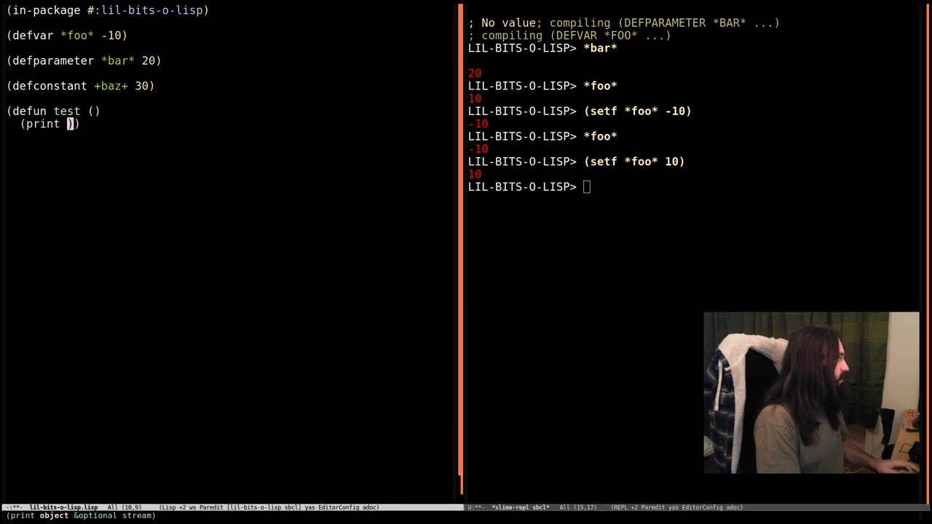
pyautogui.write('*bar*')
pyautogui.click(695, 187)
pyautogui.write('(test)')
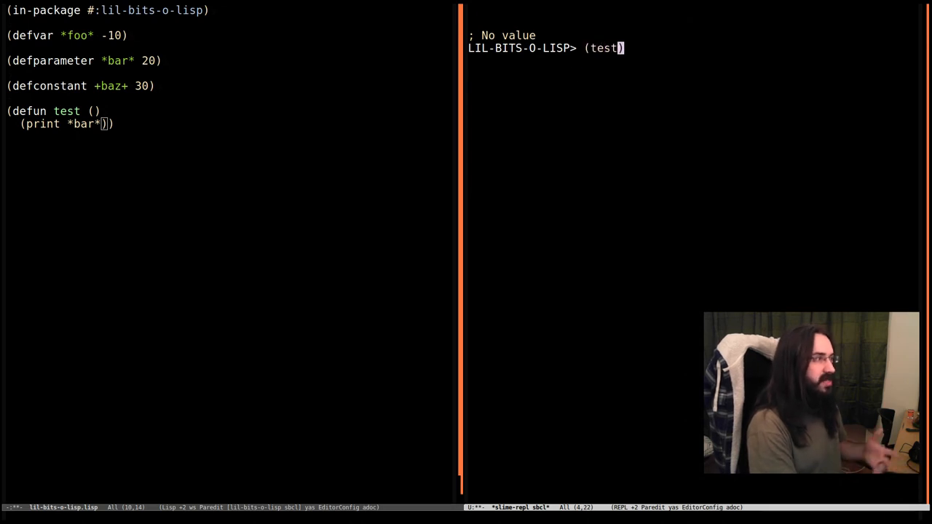
pyautogui.press('Return')
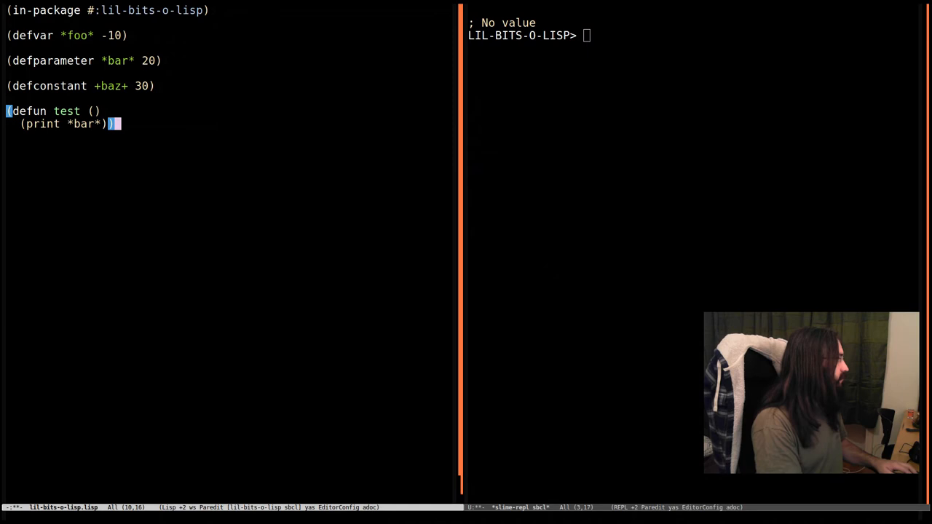
# - Add test1 printing *bar*, make test call (test1), and run them to print 20
pyautogui.write('(defun test1 (')
pyautogui.click(696, 35)
pyautogui.write('()')
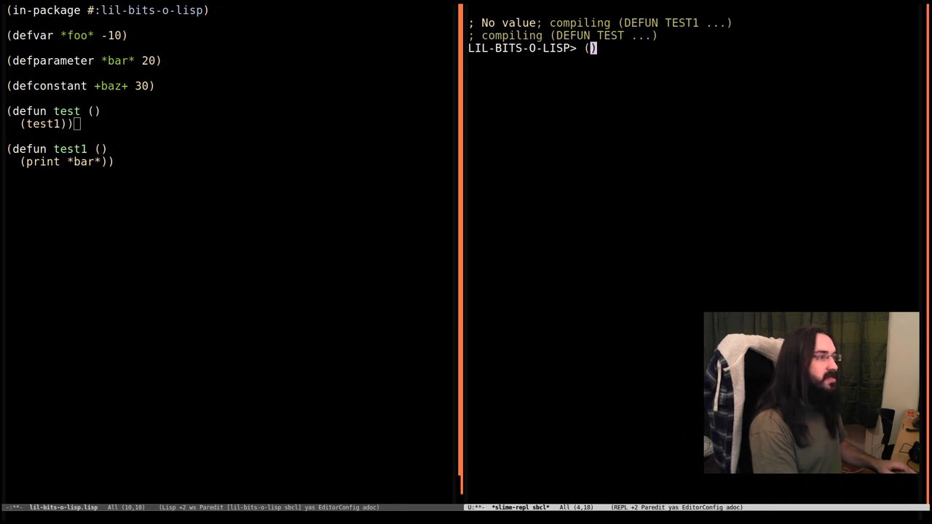
pyautogui.press('Return')
pyautogui.write('(let ')
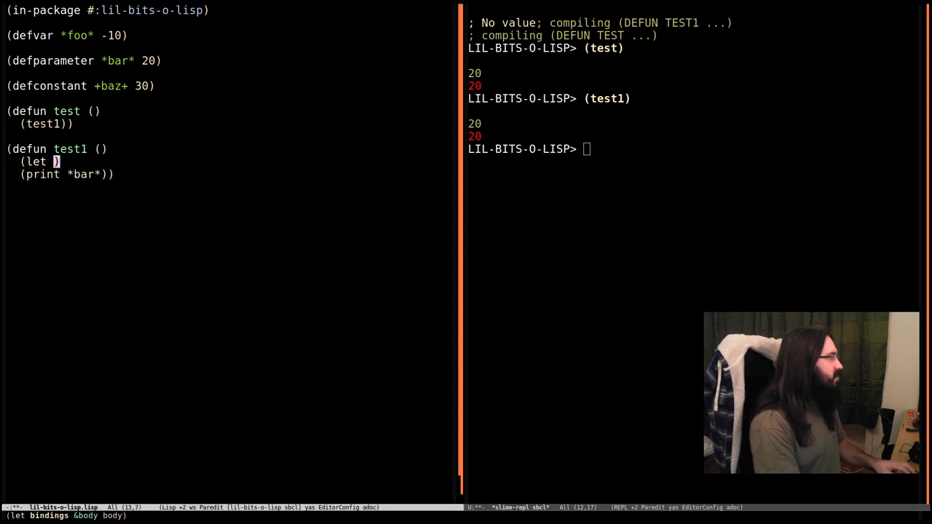
# - Wrap test1's print in (let ((*bar* -1000)) ...), recompile and rerun it to print -1000
pyautogui.write('(buffer')
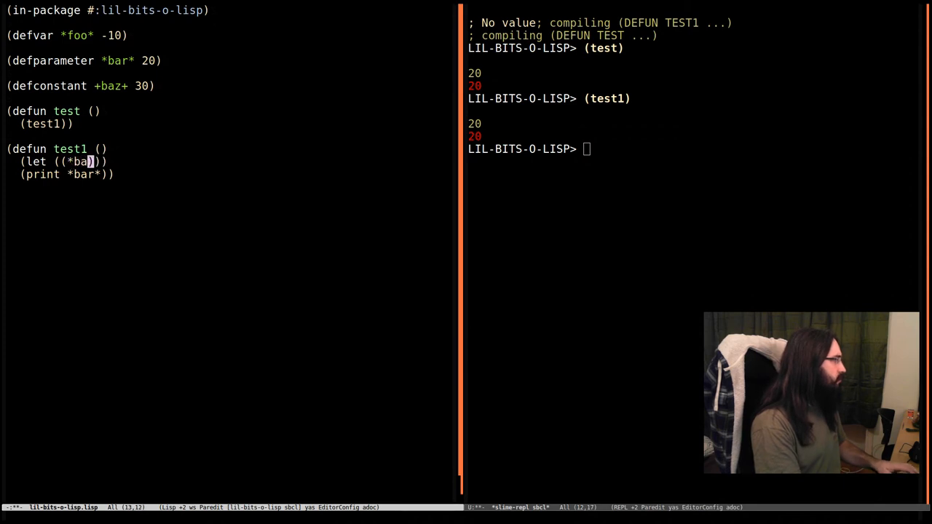
pyautogui.write('r* -')
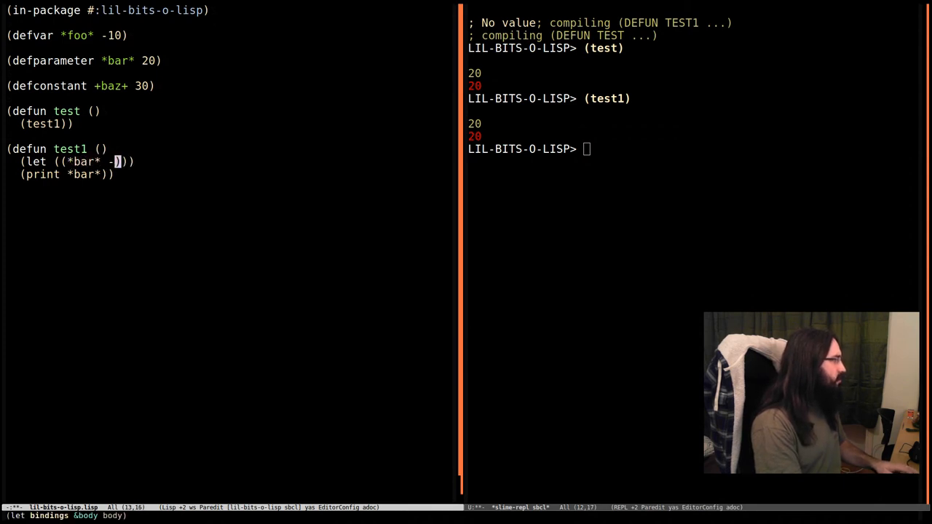
pyautogui.write('000')
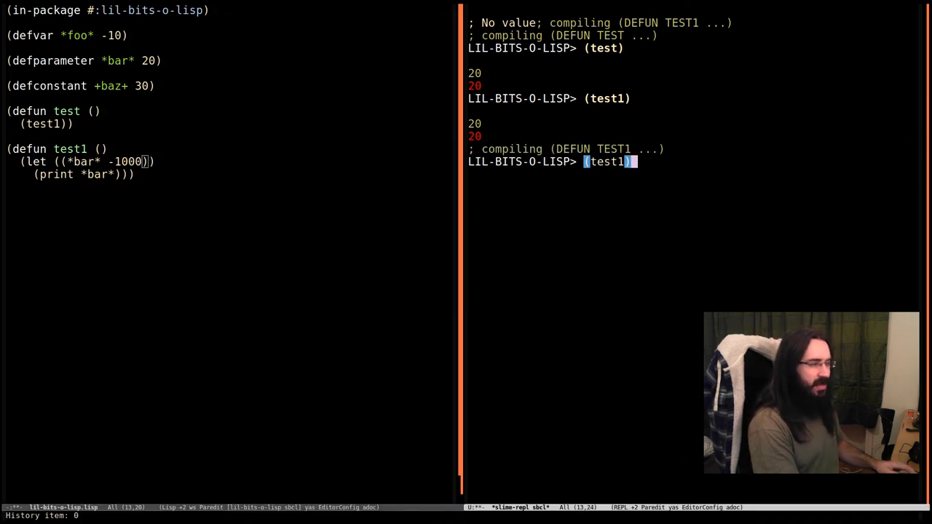
pyautogui.press('Return')
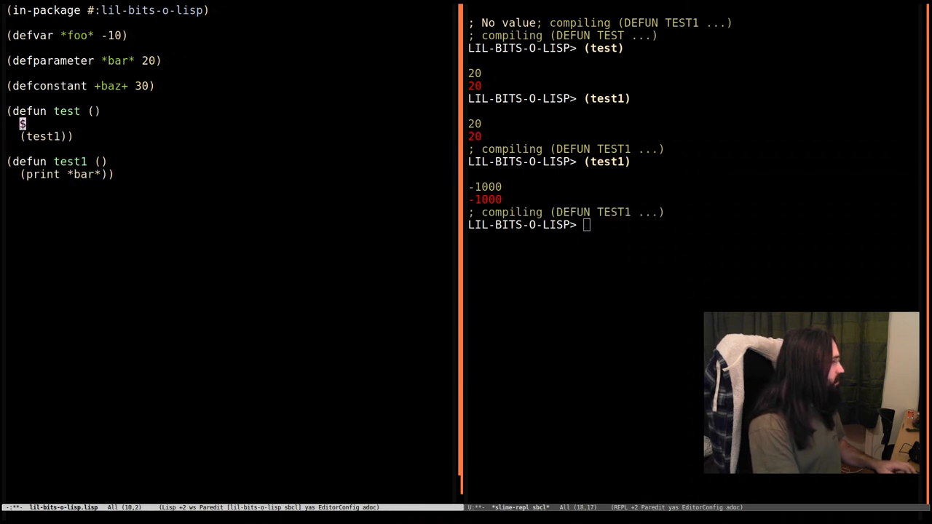
# - Wrap test's (test1) call in (let ((*bar* -1000)) ...) and run (test) to print -1000
pyautogui.write('(let ((*bar* -1000))')
pyautogui.click(692, 224)
pyautogui.write('(test1)')
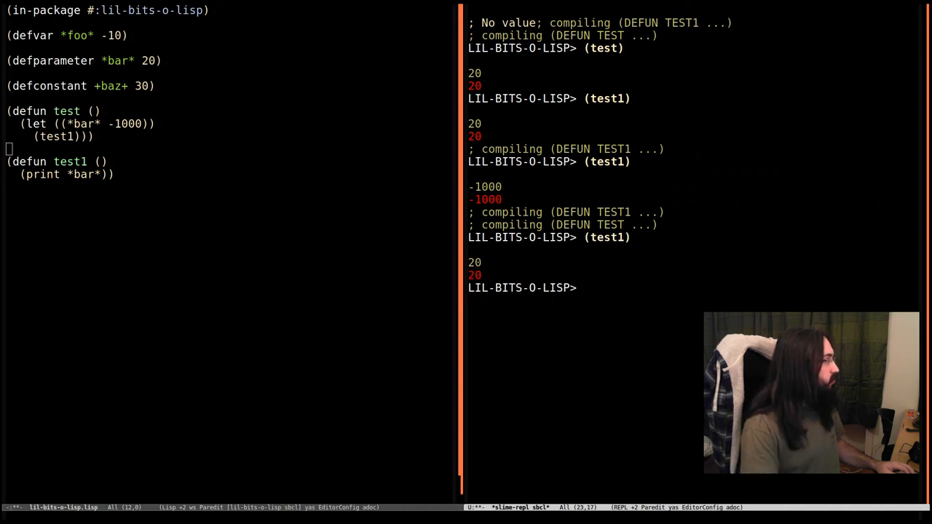
pyautogui.moveTo(468, 188)
pyautogui.write('(test)')
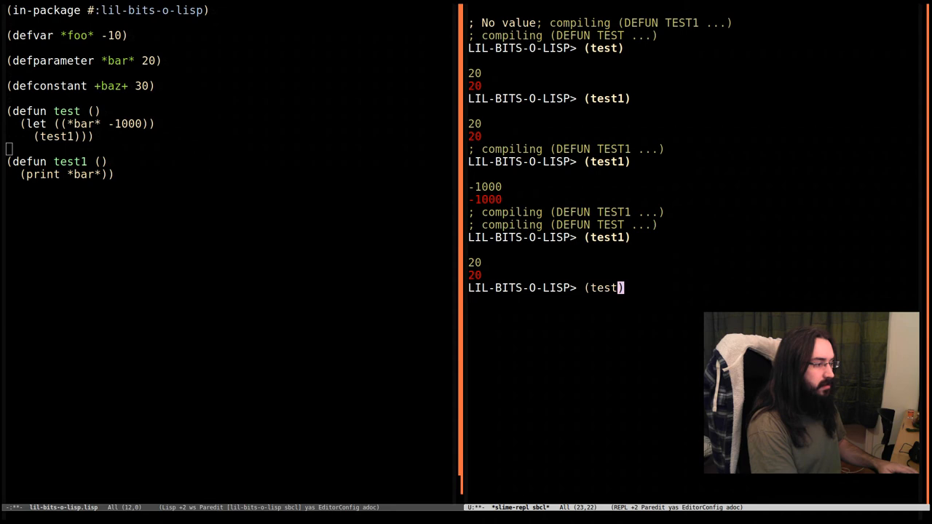
pyautogui.press('Return')
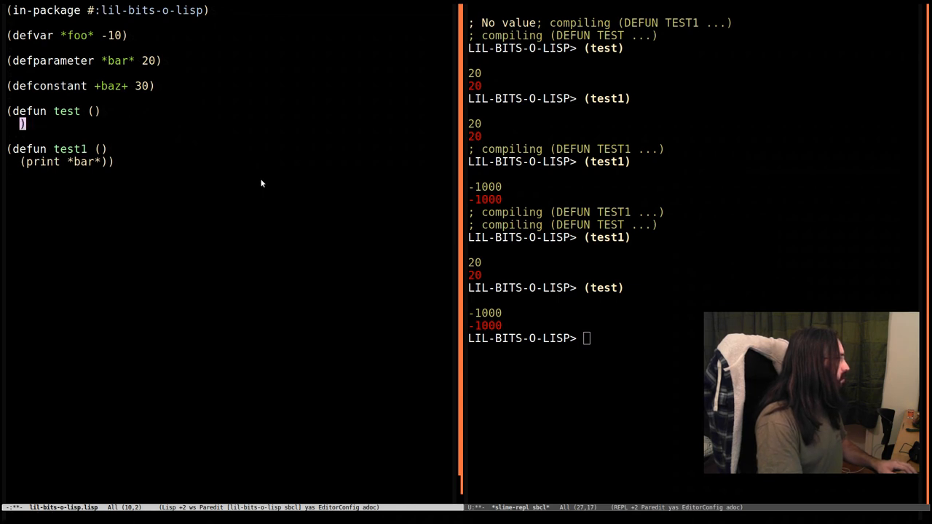
# - Add a second let binding *bar* to "hi!" and run (test), printing -1000 and "hi!"
pyautogui.write('(let ((*bar* -1000))')
pyautogui.write('(let ((*bar* "')
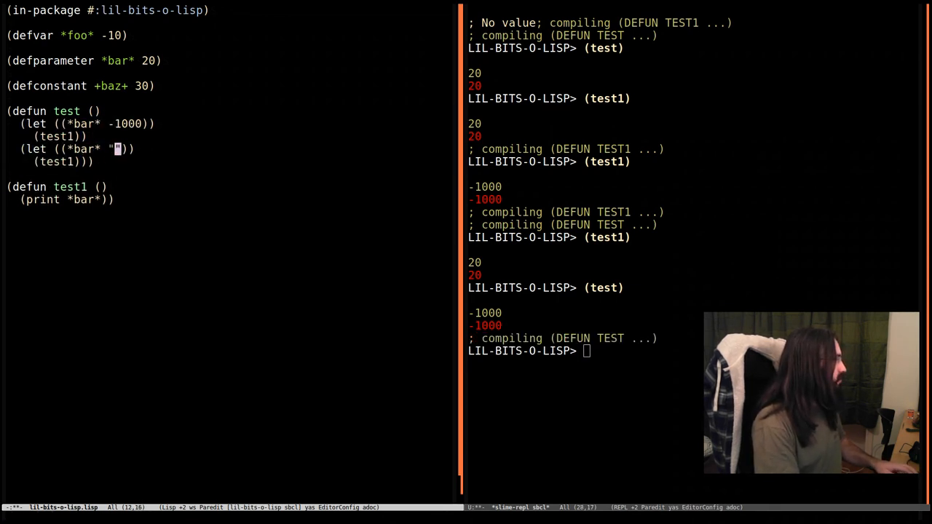
pyautogui.write('hi!')
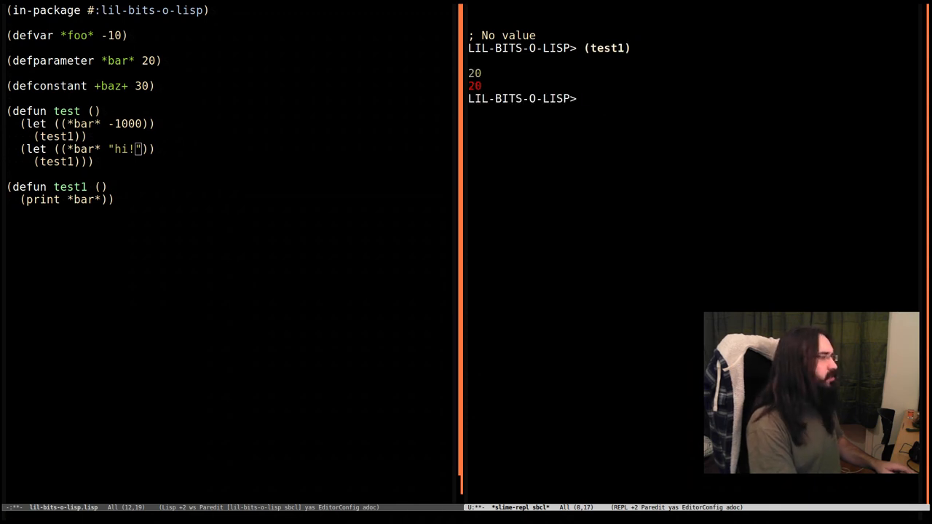
pyautogui.write('(test)')
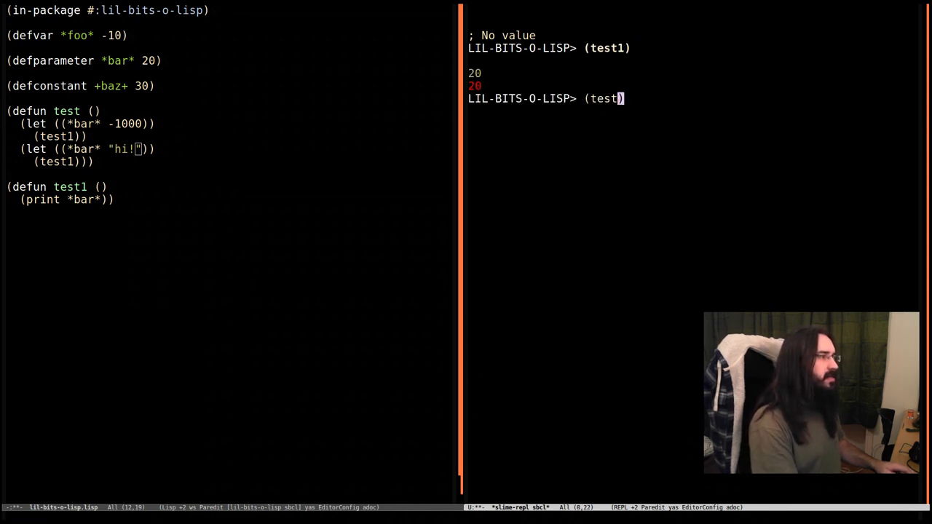
pyautogui.press('Return')
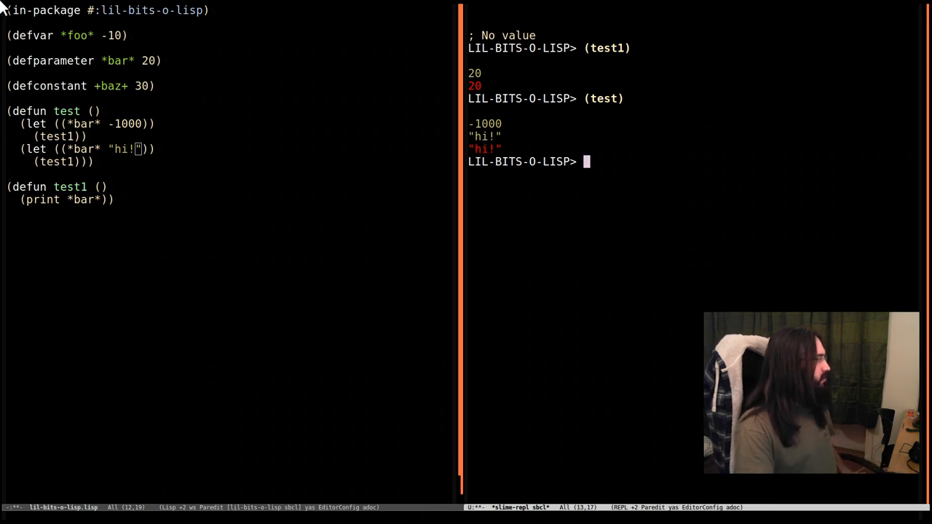
pyautogui.click(57, 136)
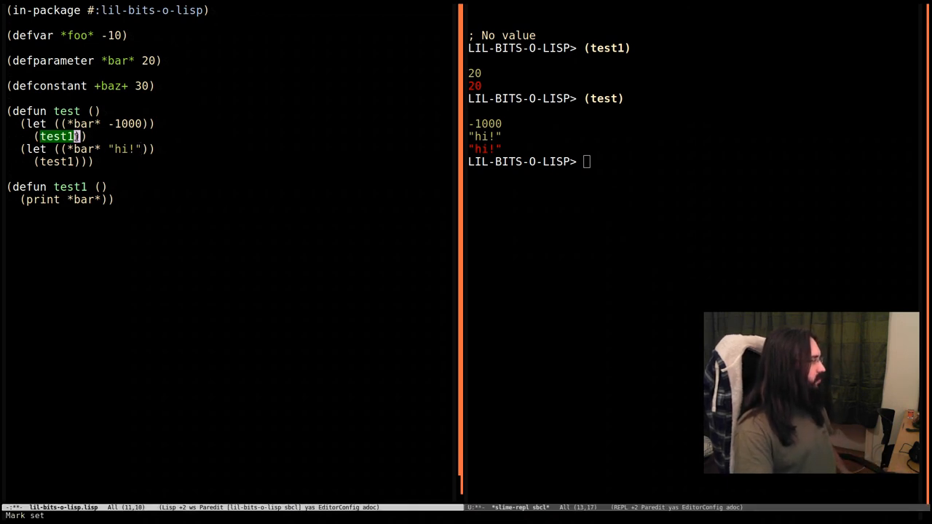
pyautogui.moveTo(500, 122)
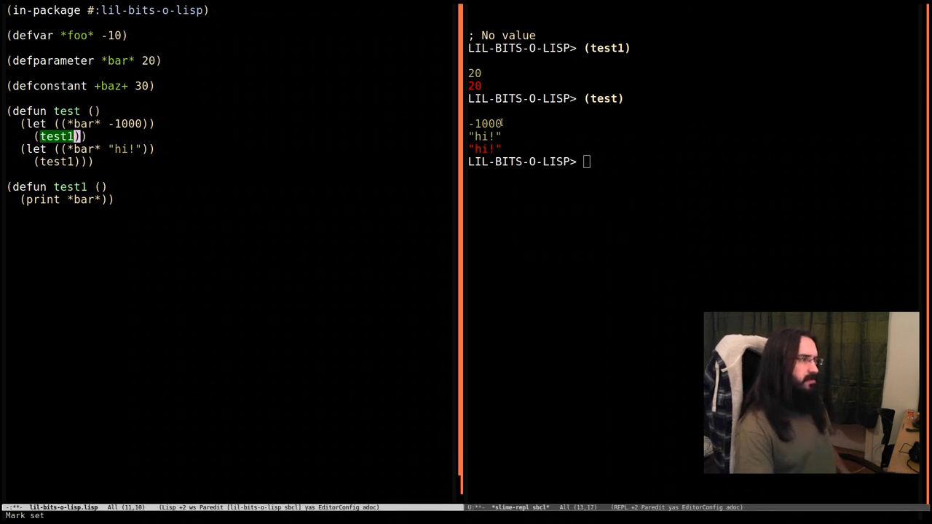
pyautogui.moveTo(223, 128)
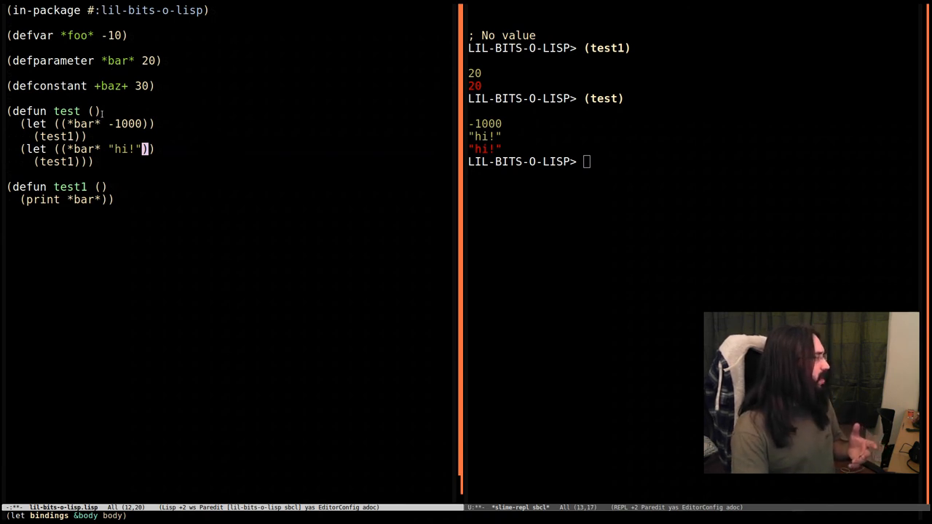
pyautogui.moveTo(115, 211)
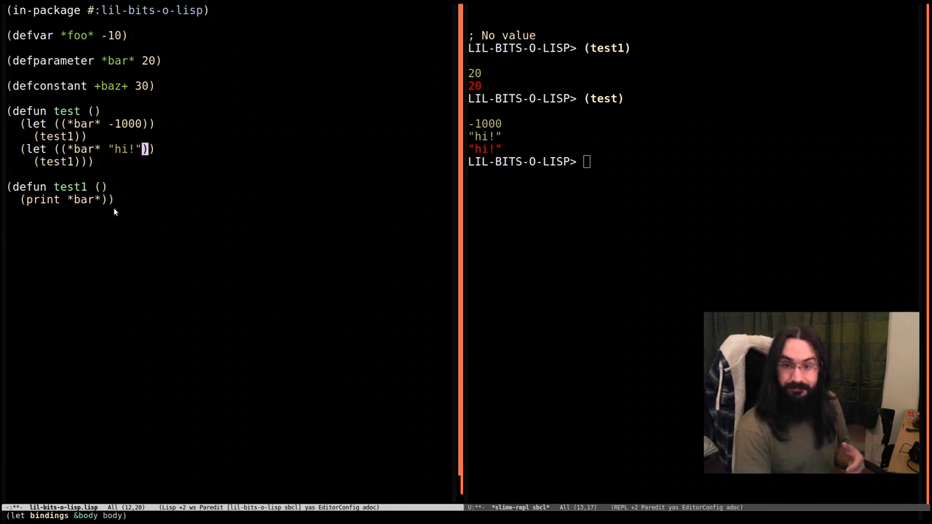